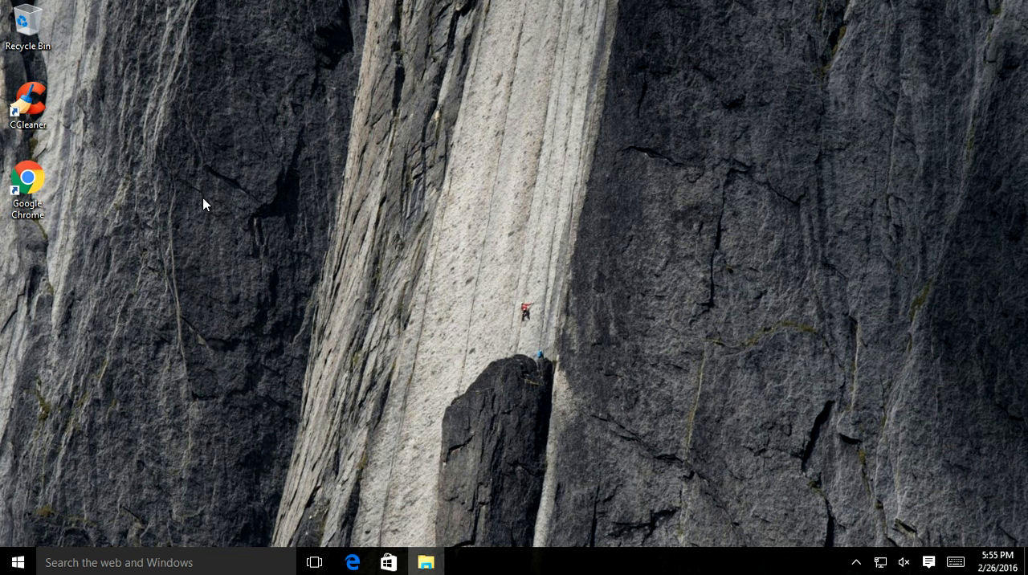
mouse_move(159, 257)
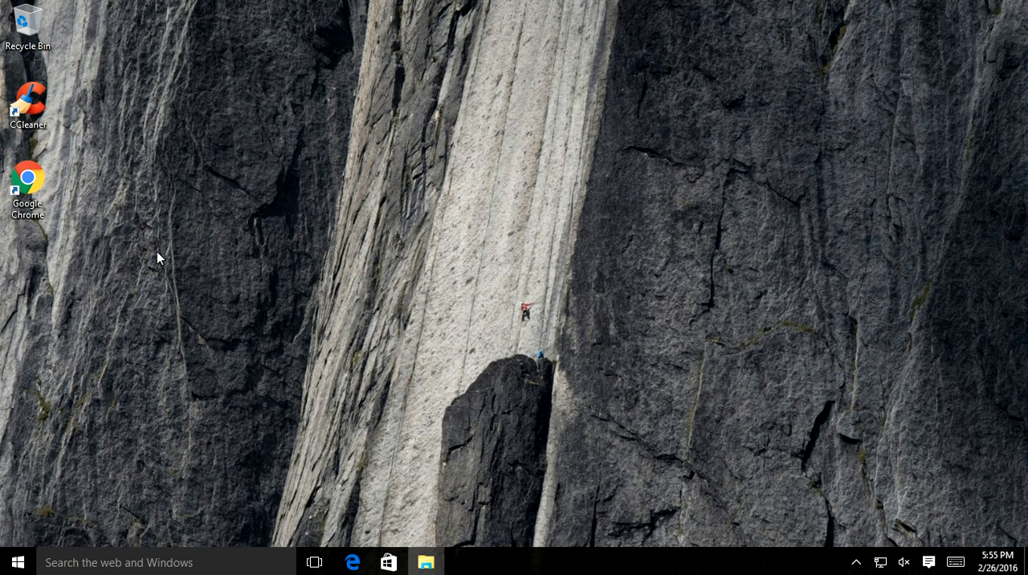
mouse_move(110, 207)
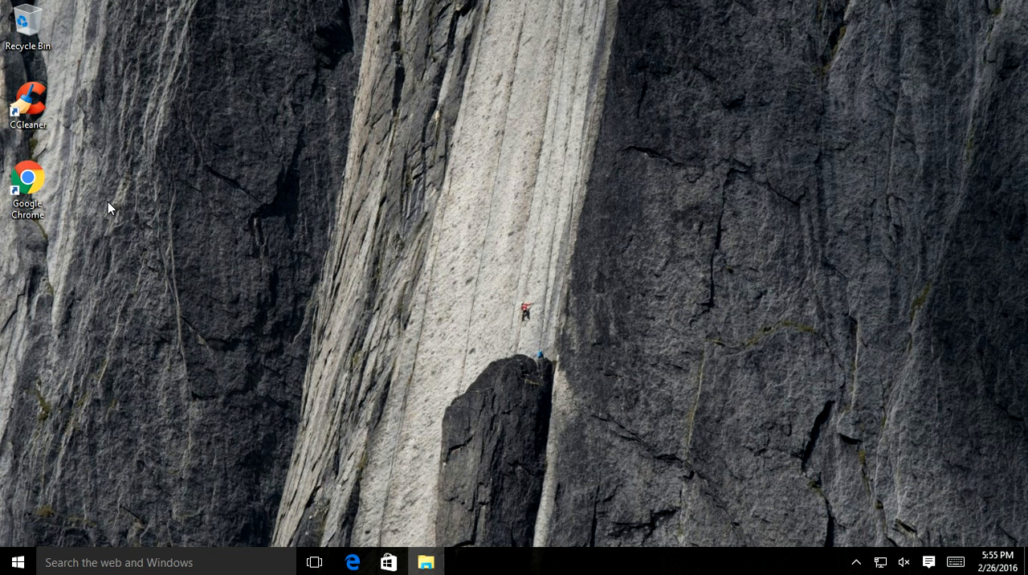
mouse_move(233, 209)
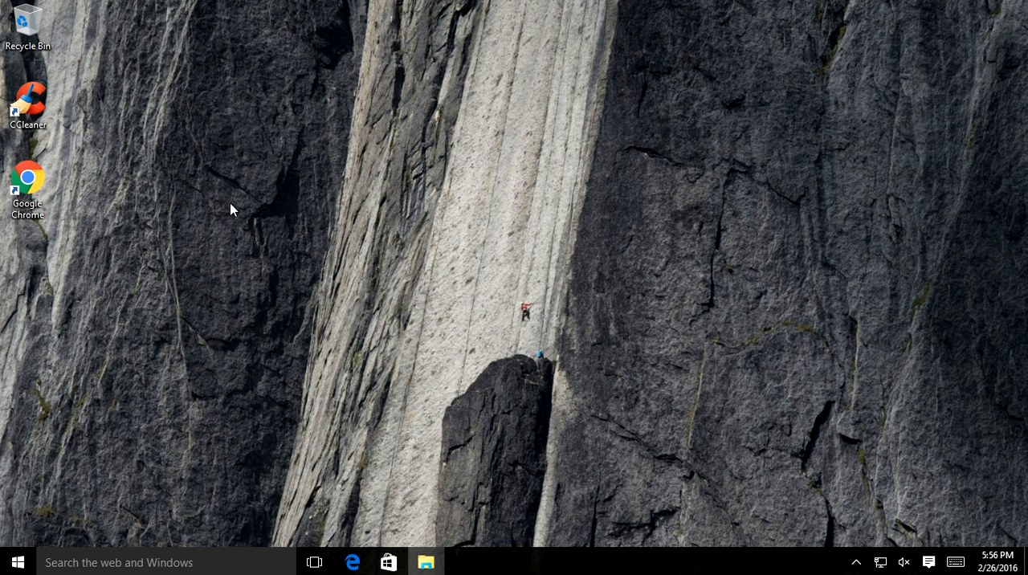
mouse_move(227, 198)
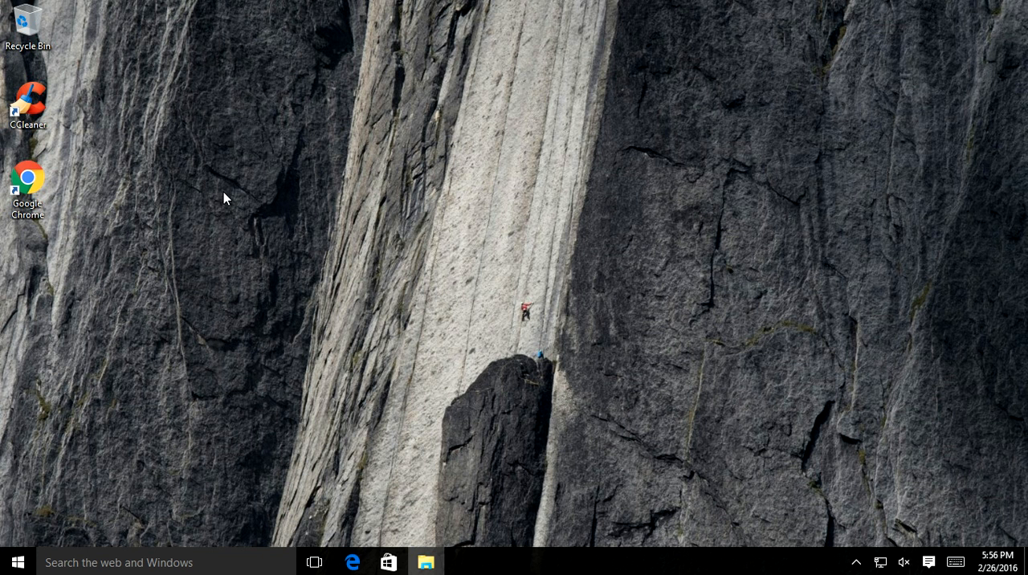
mouse_move(68, 178)
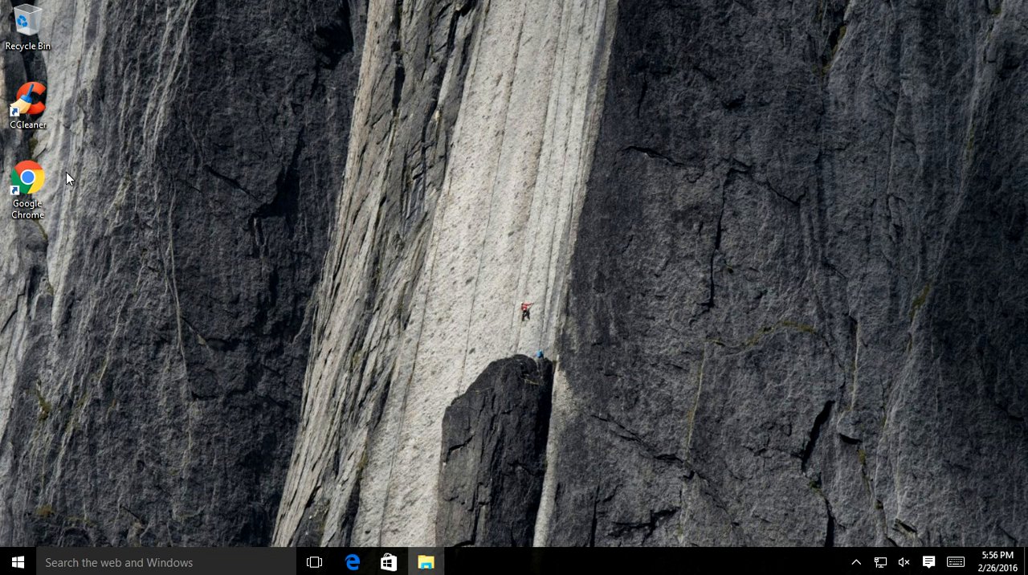
mouse_move(356, 329)
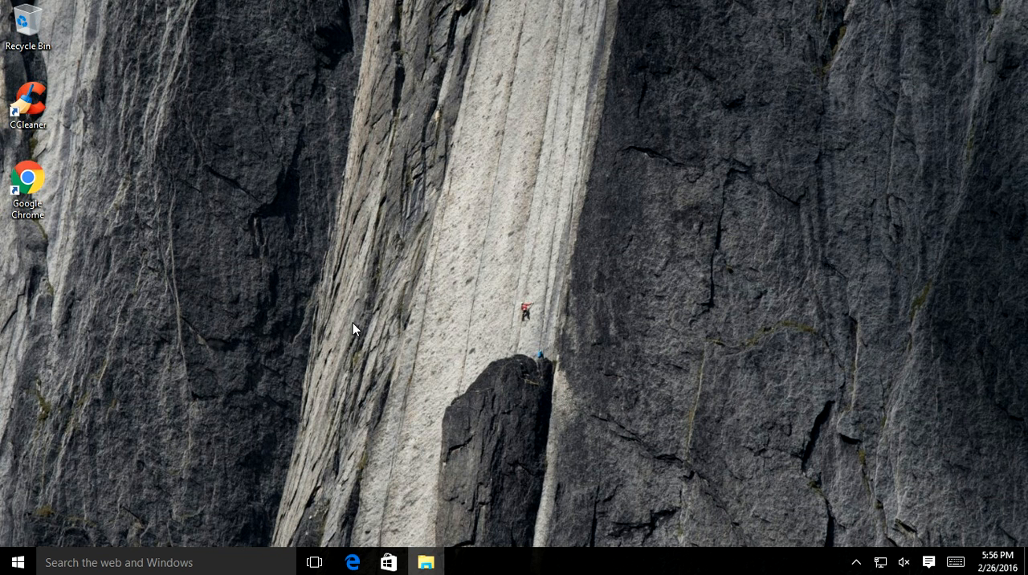
mouse_move(458, 329)
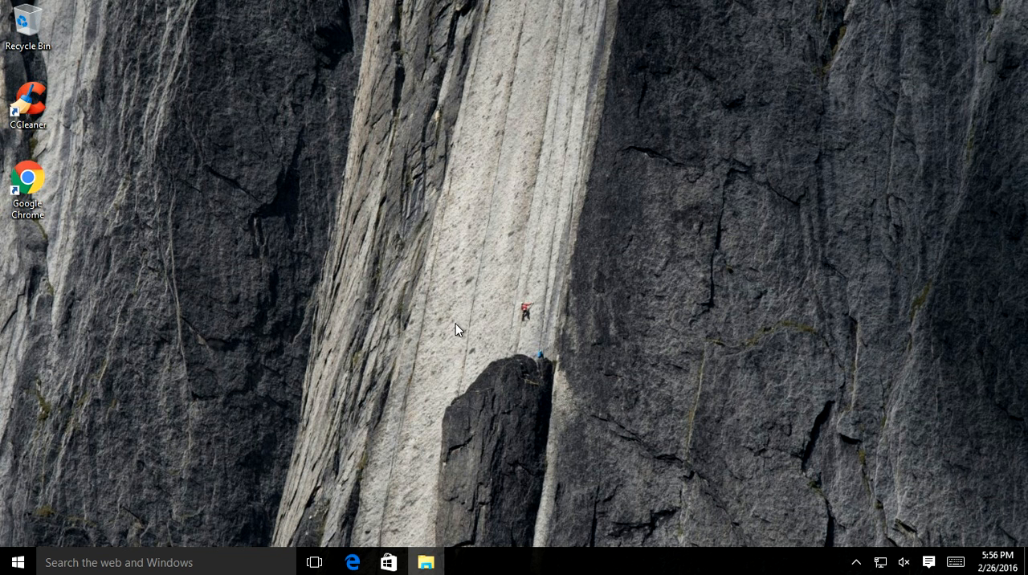
mouse_move(113, 232)
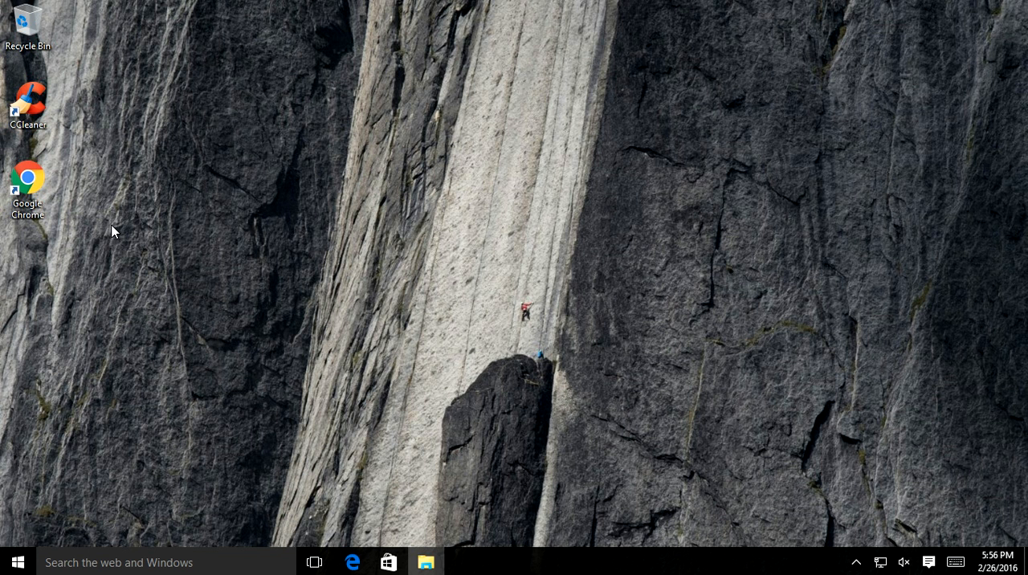
mouse_move(64, 199)
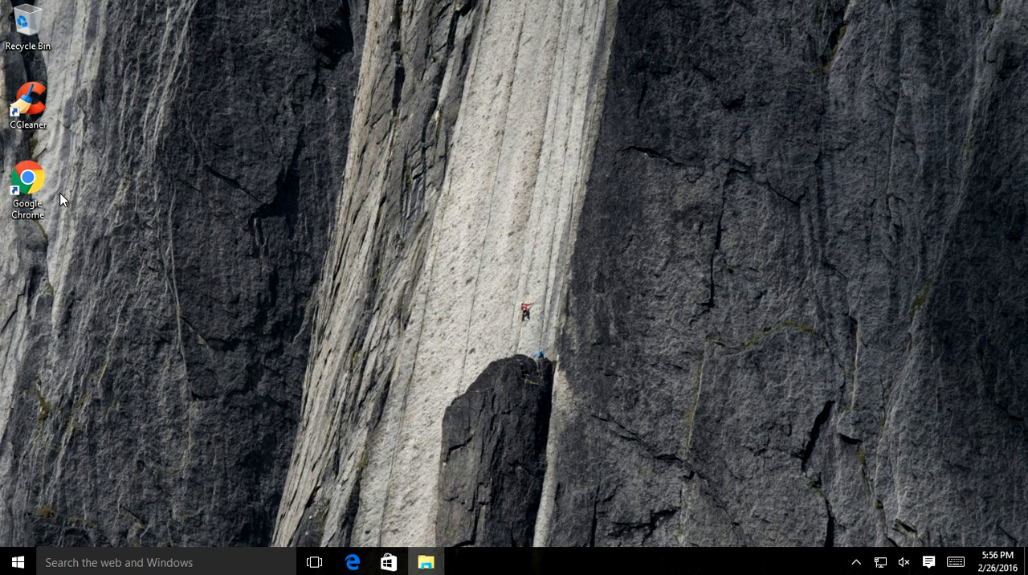
mouse_move(492, 237)
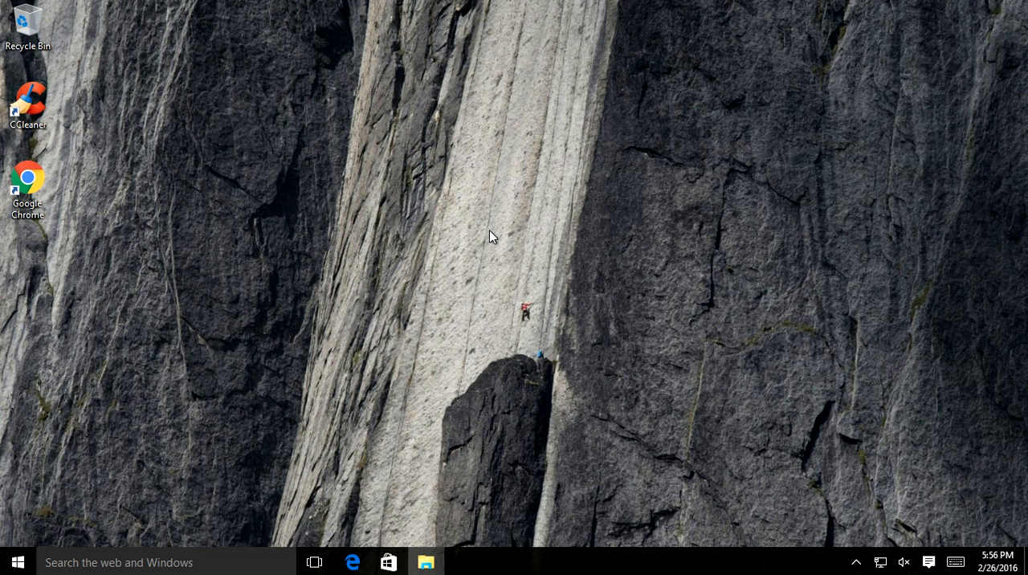
mouse_move(471, 264)
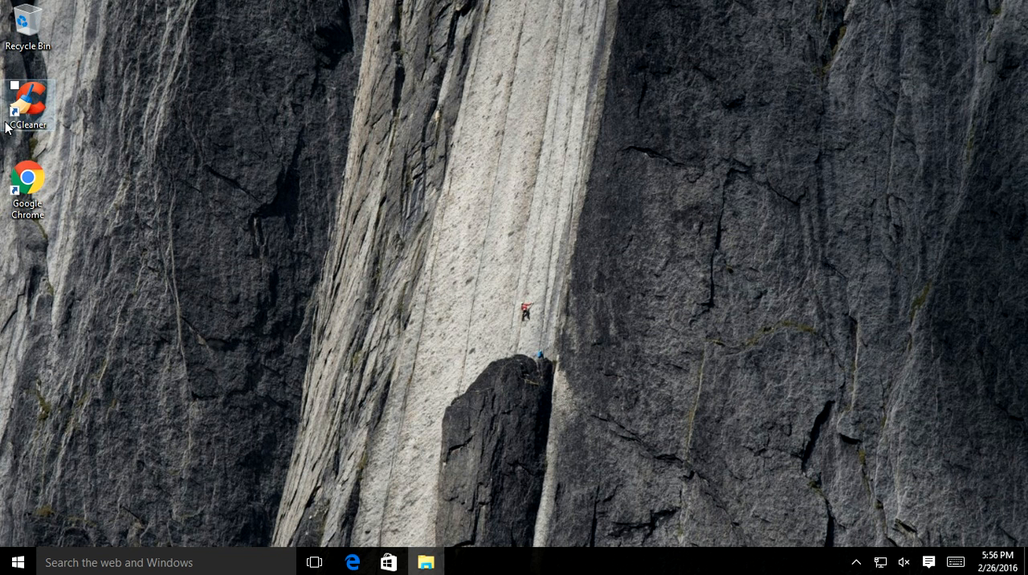
mouse_move(59, 189)
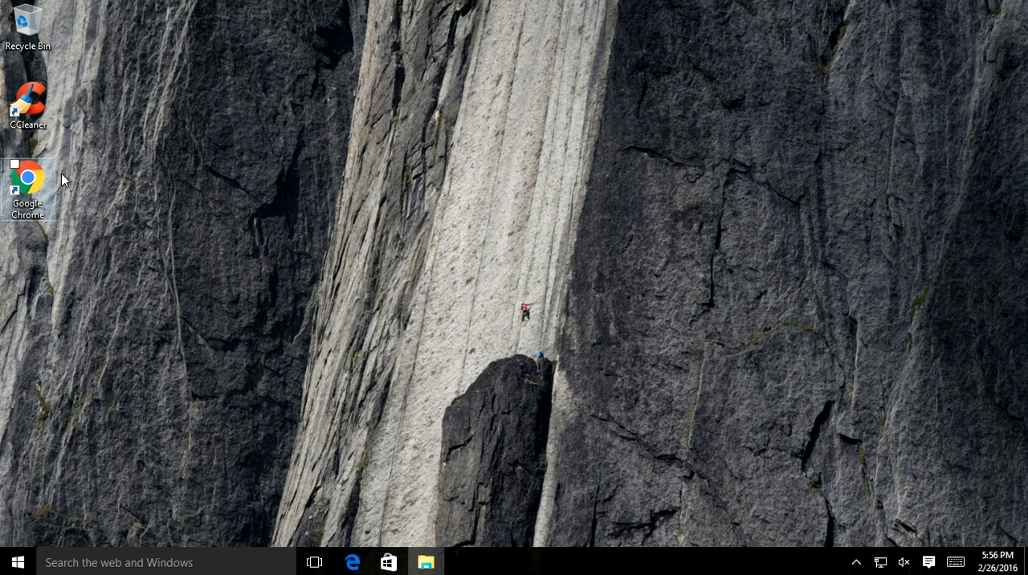
mouse_move(370, 172)
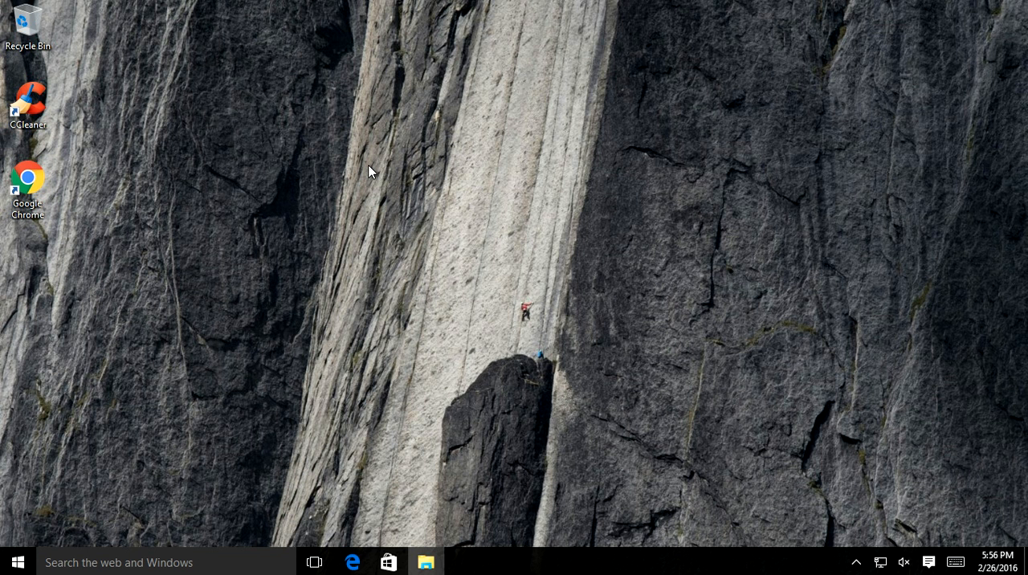
mouse_move(192, 173)
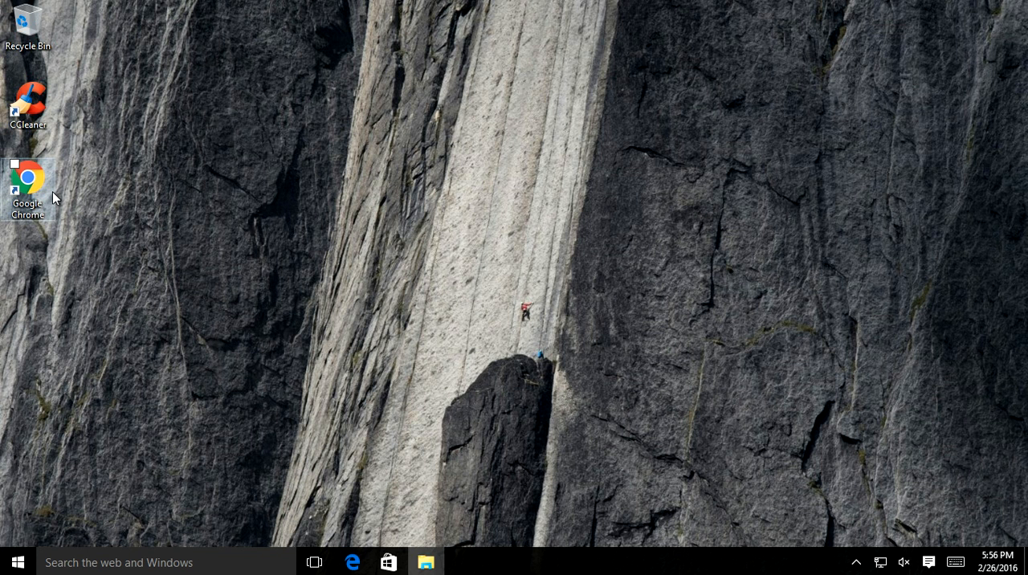
mouse_move(32, 189)
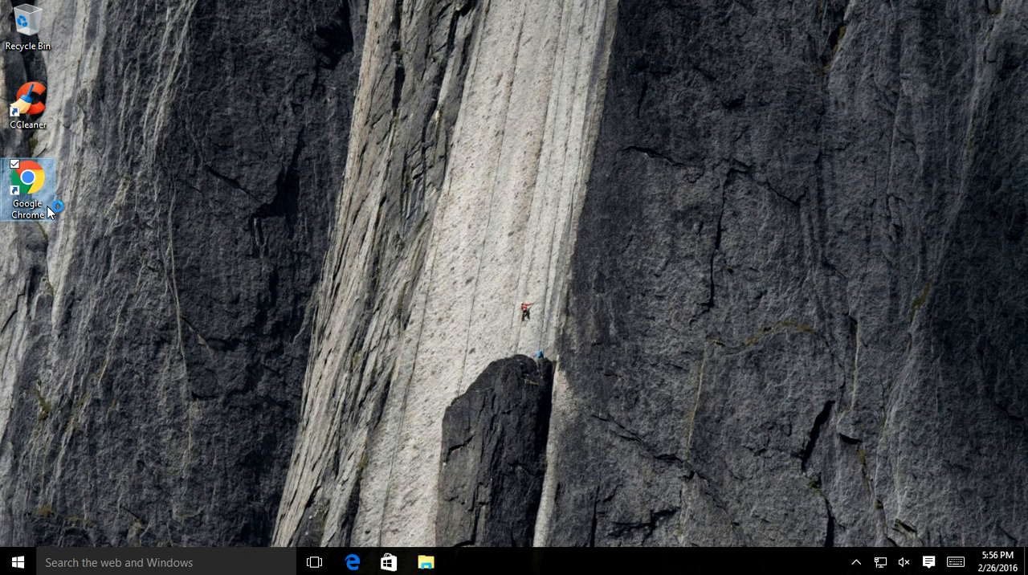
Step: Launch Chrome and browse to the supergiftland 'Annual Visitor Survey' iPhone 6S scam page
double_click(27, 178)
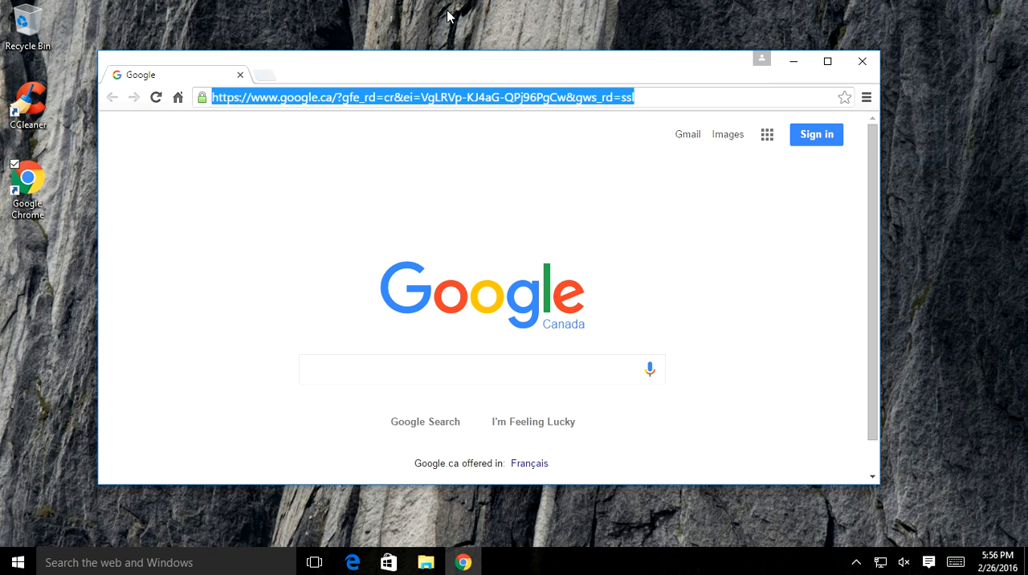
type("gg")
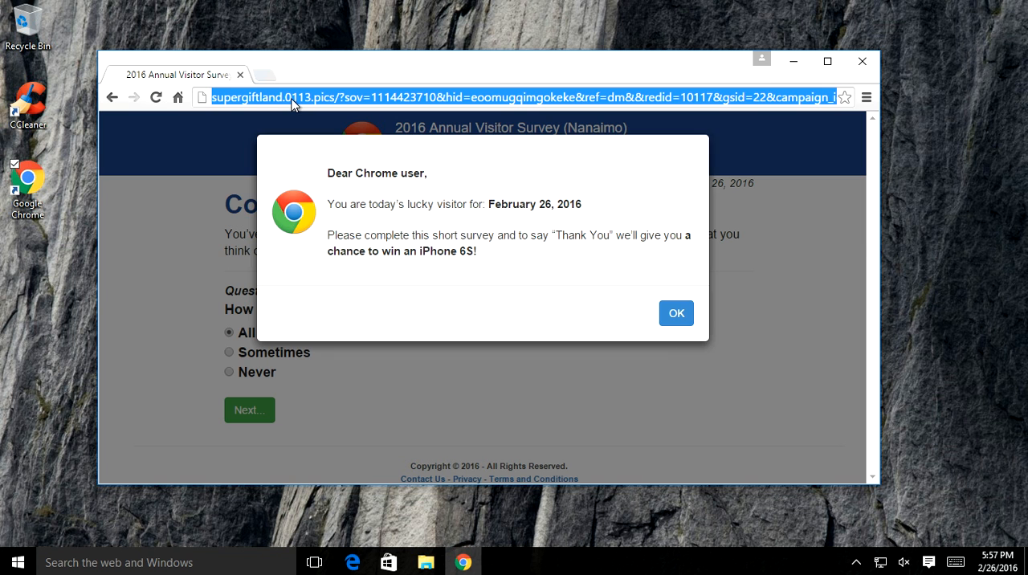
Step: Load system-infected.xyz and dismiss its 'computer infected' warning alert
type("you")
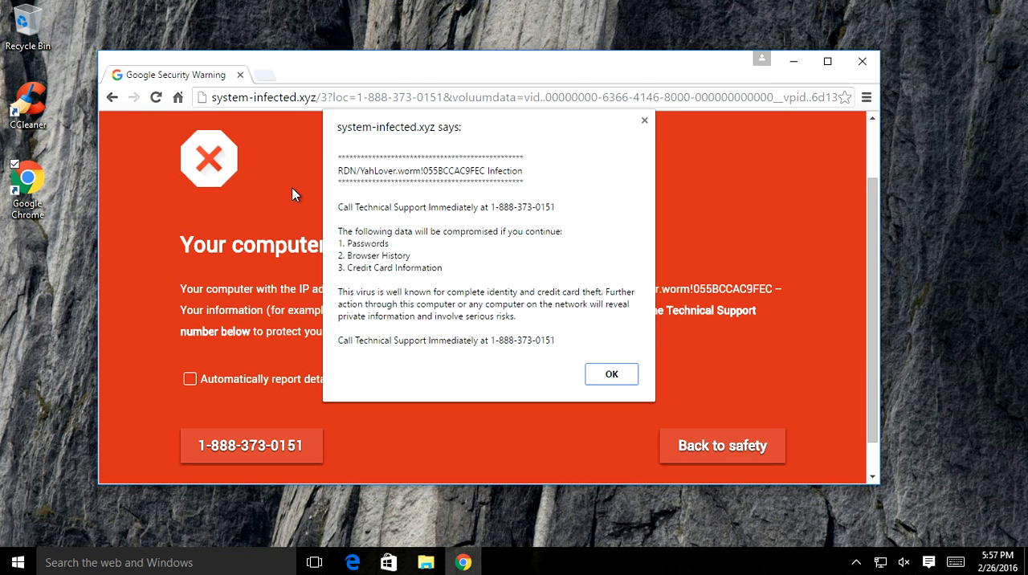
mouse_move(378, 270)
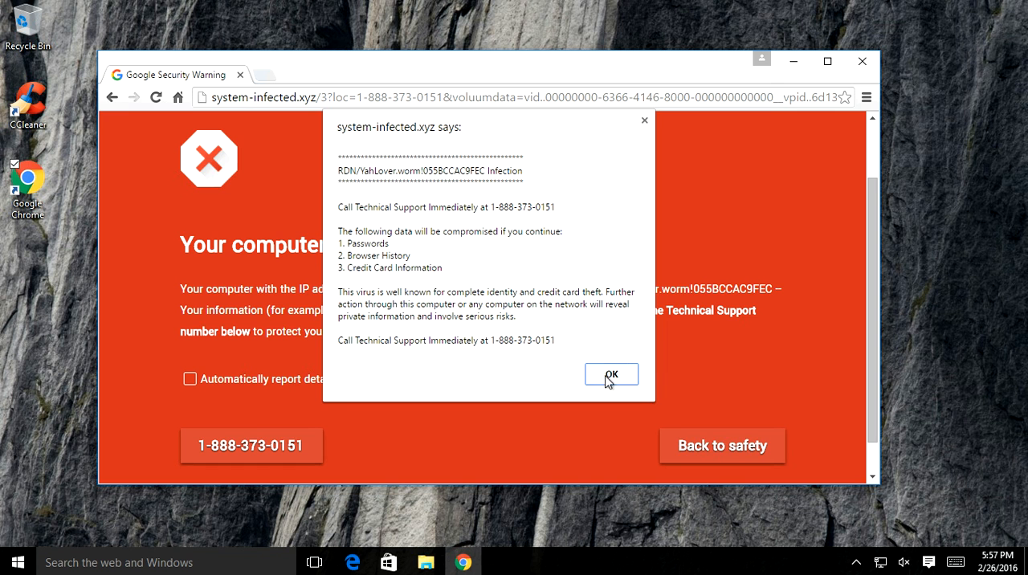
left_click(610, 374)
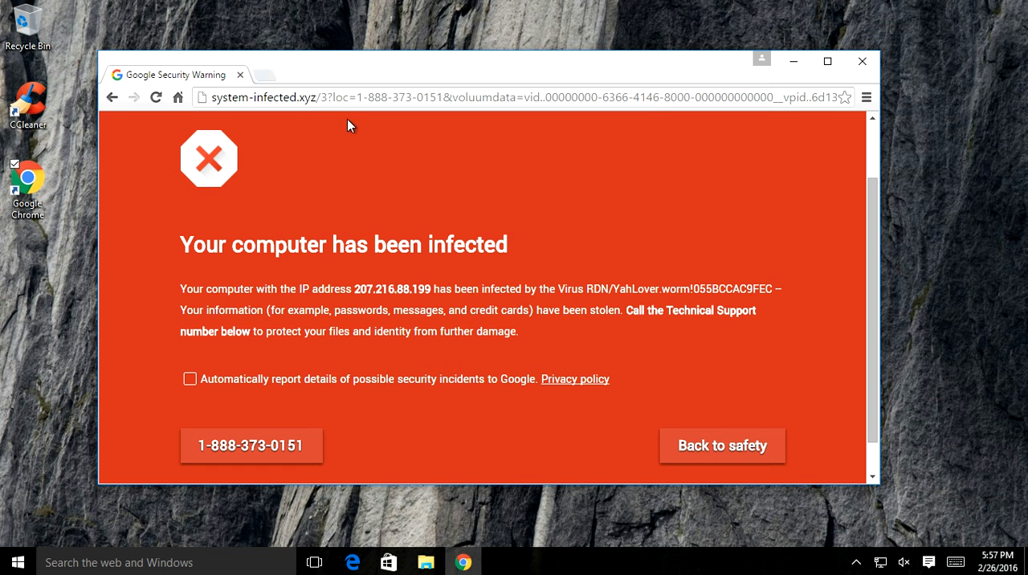
mouse_move(603, 405)
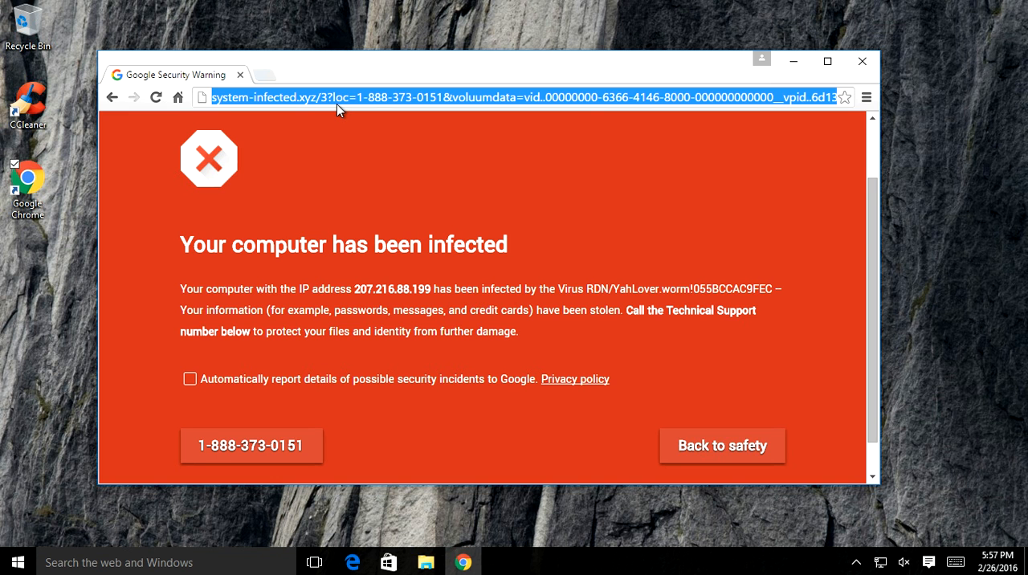
Step: Reach the ZEUS virus alert page, dismissing its repeated alerts and leave-page prompts
type("youtube.com")
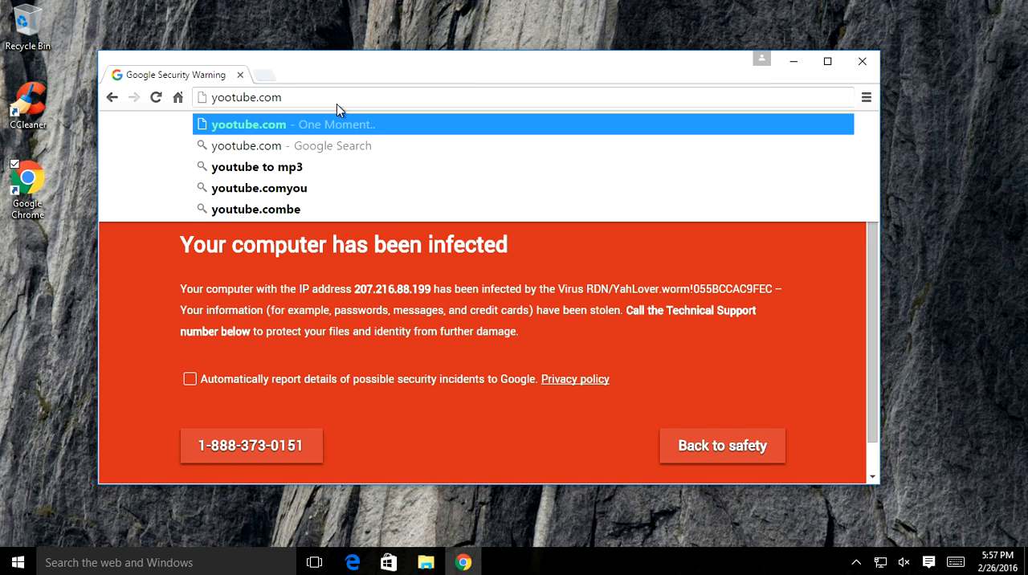
left_click(249, 125)
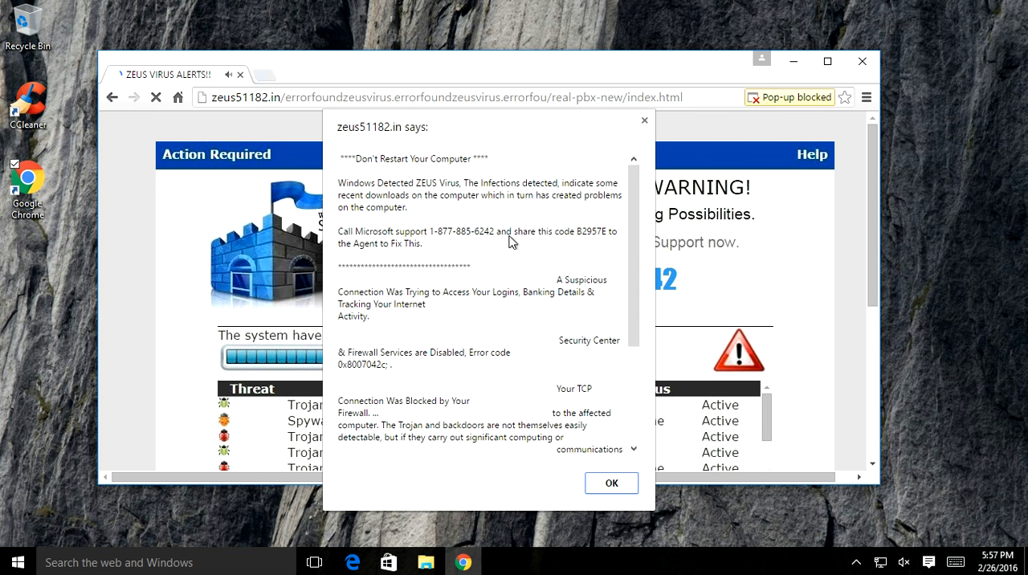
left_click(611, 483)
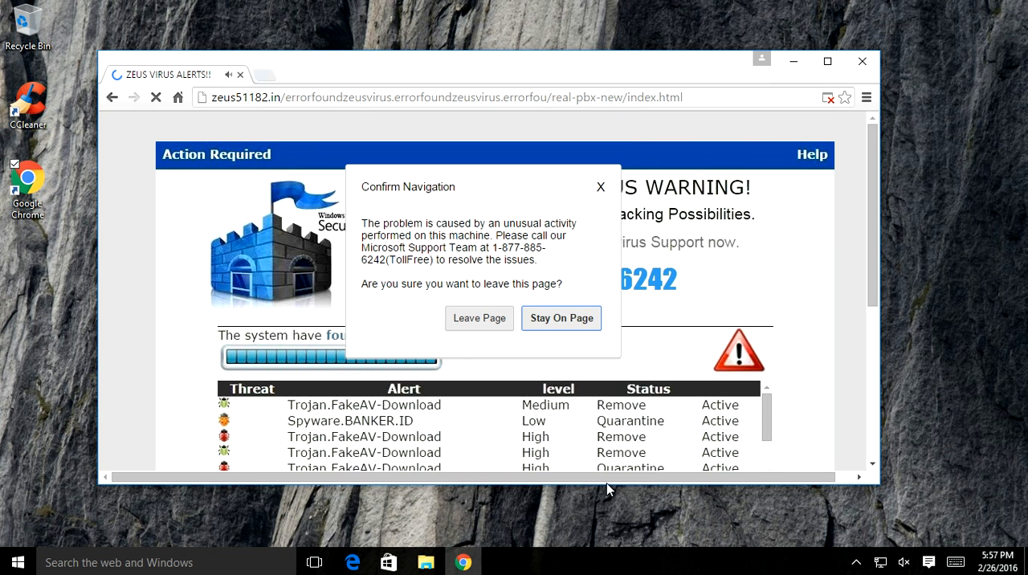
left_click(561, 318)
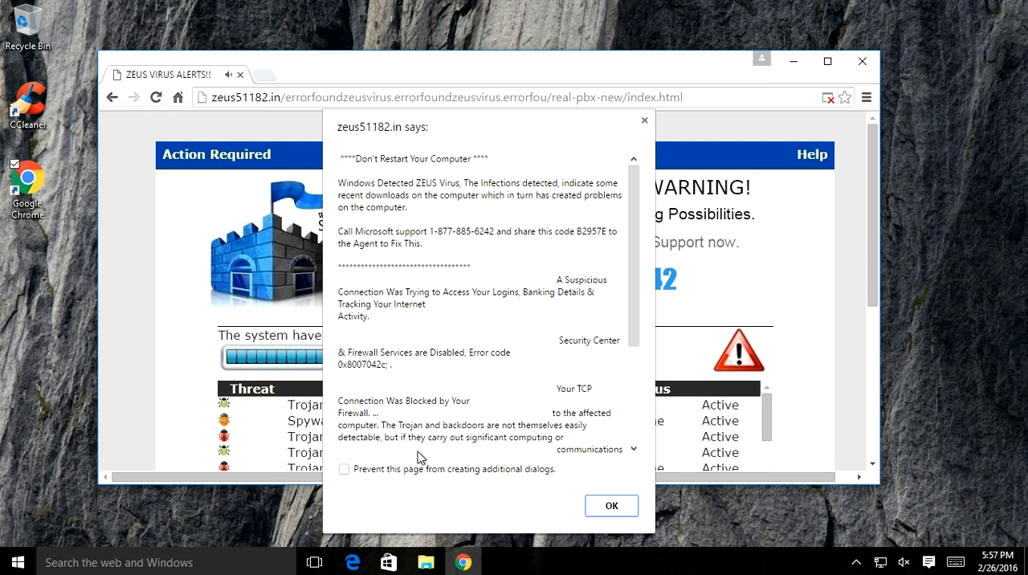
left_click(611, 506)
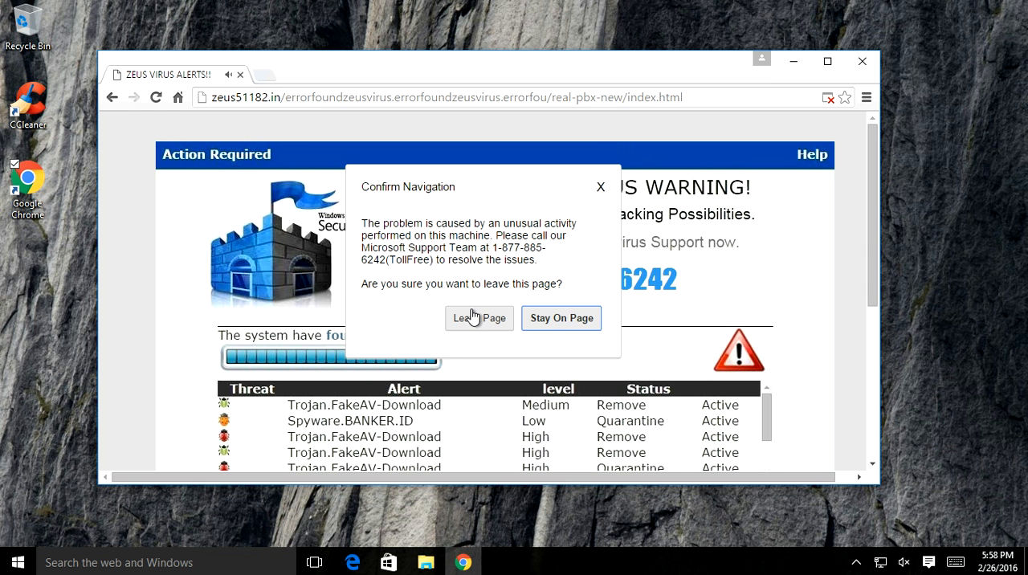
left_click(479, 318)
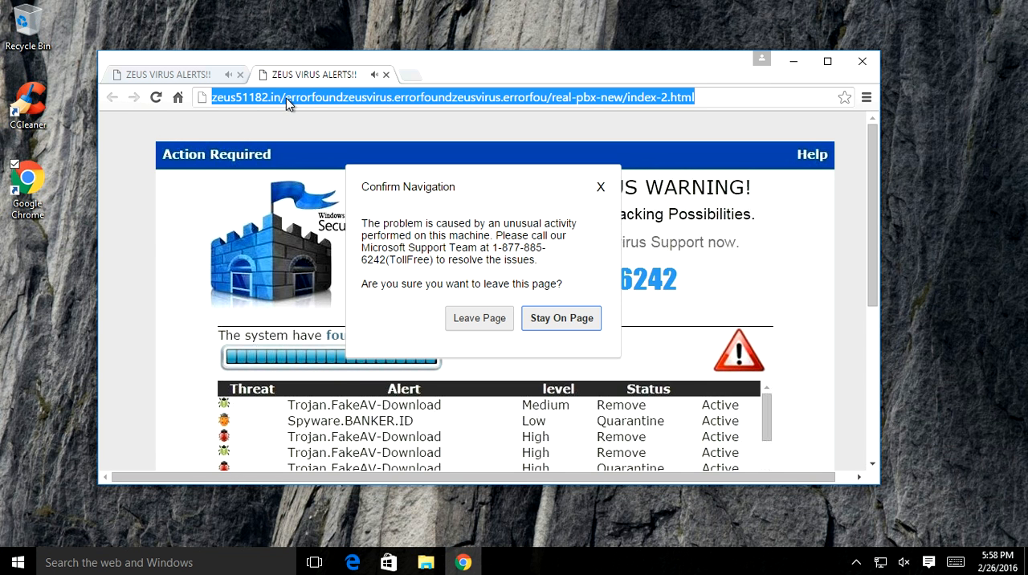
Step: Visit yootube.com and scroll its red 'Your computer has been infected' page
type("g")
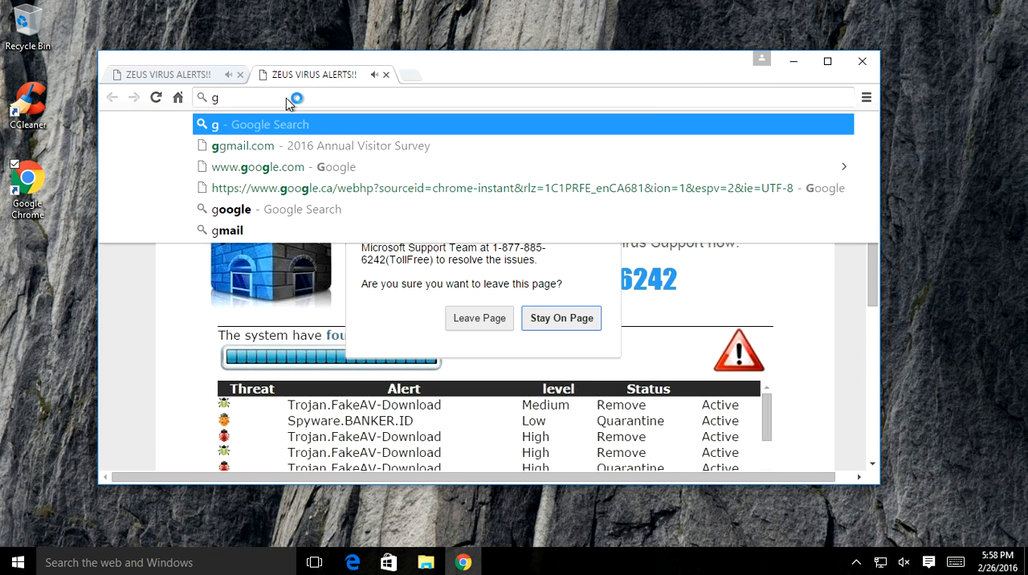
type("yootube.com")
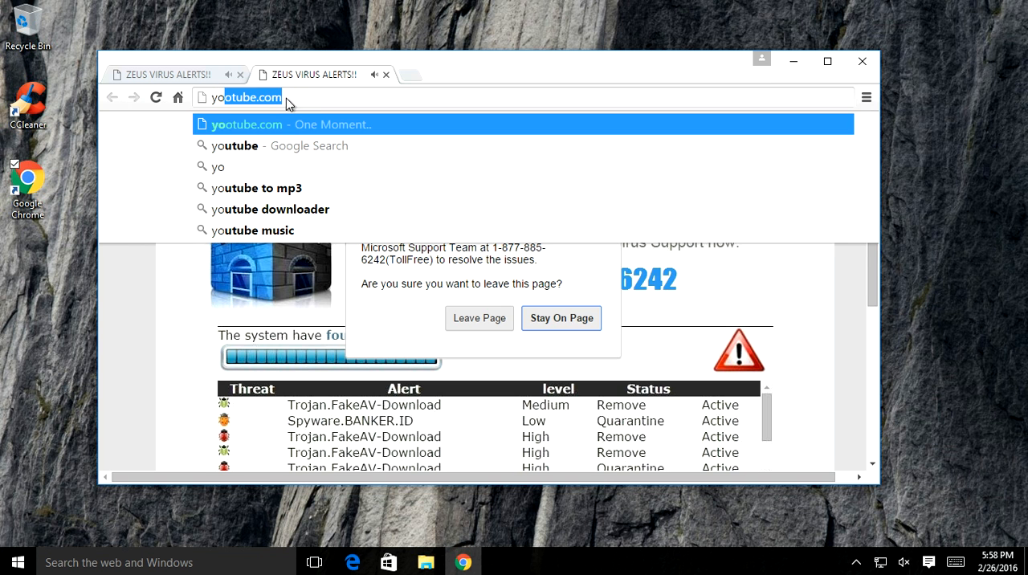
left_click(478, 318)
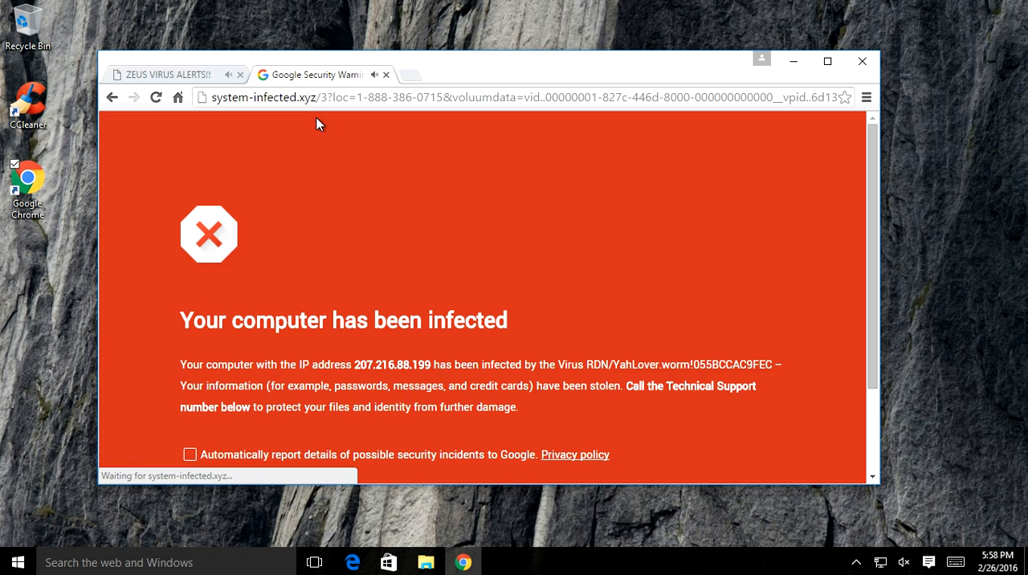
scroll("down", 3)
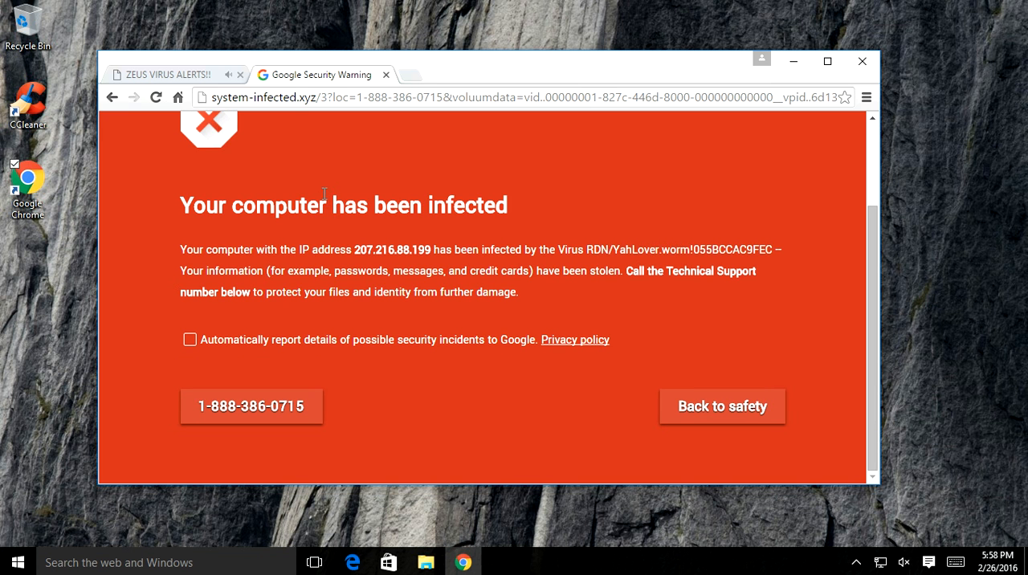
Step: Return to the ZEUS alert page and select its address
left_click(522, 96)
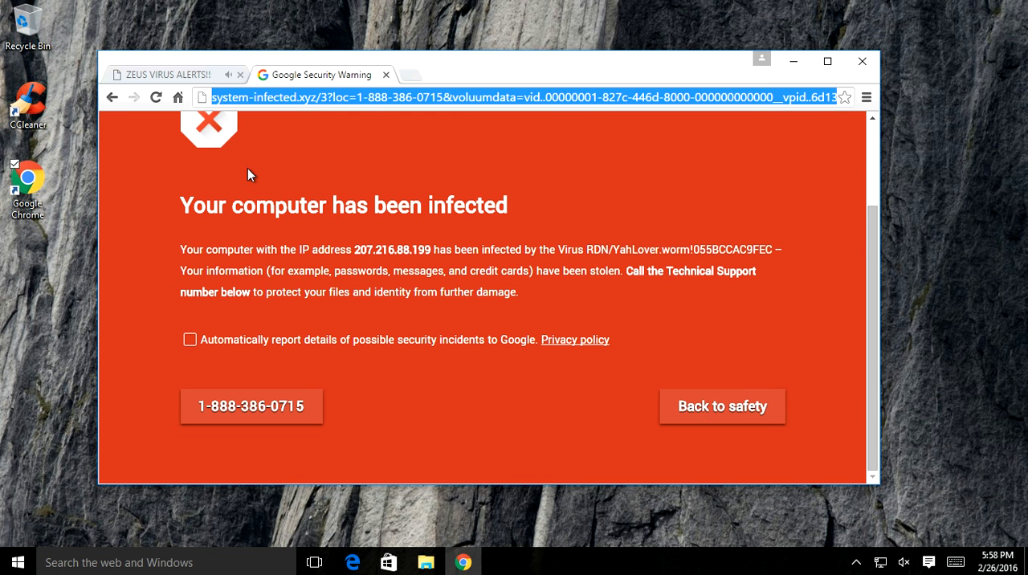
left_click(721, 406)
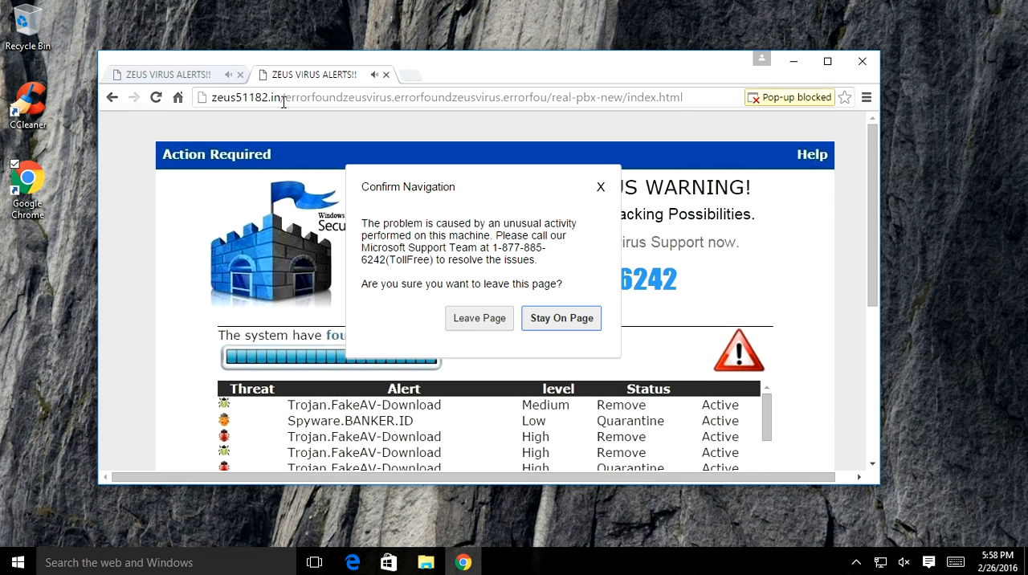
type("yootube.com")
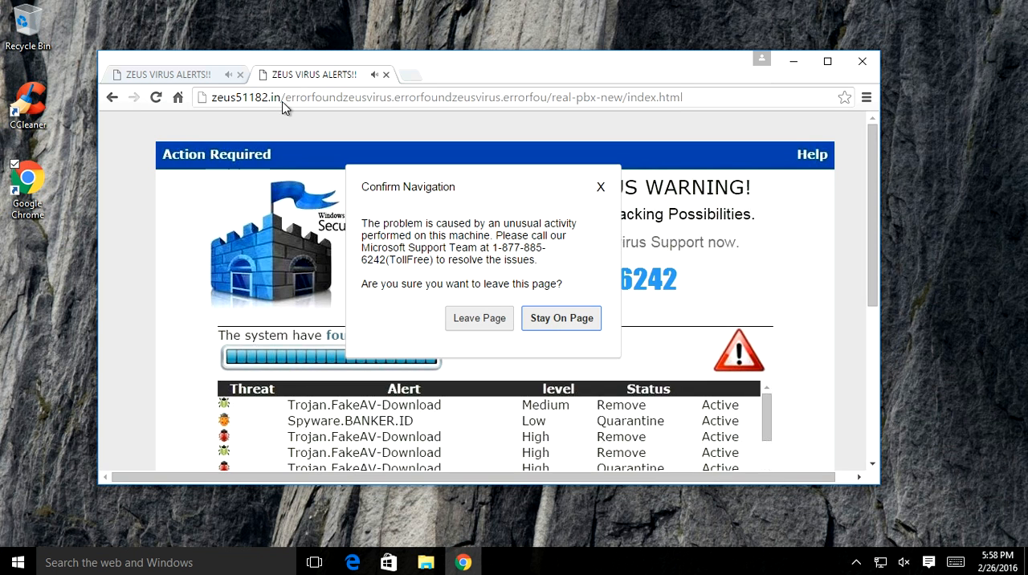
left_click(441, 97)
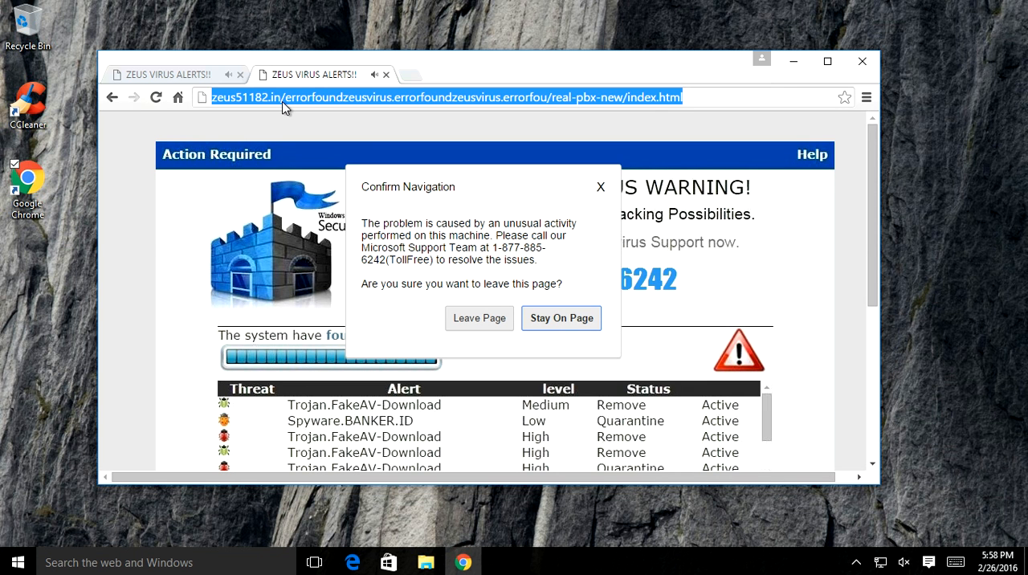
type("youtube")
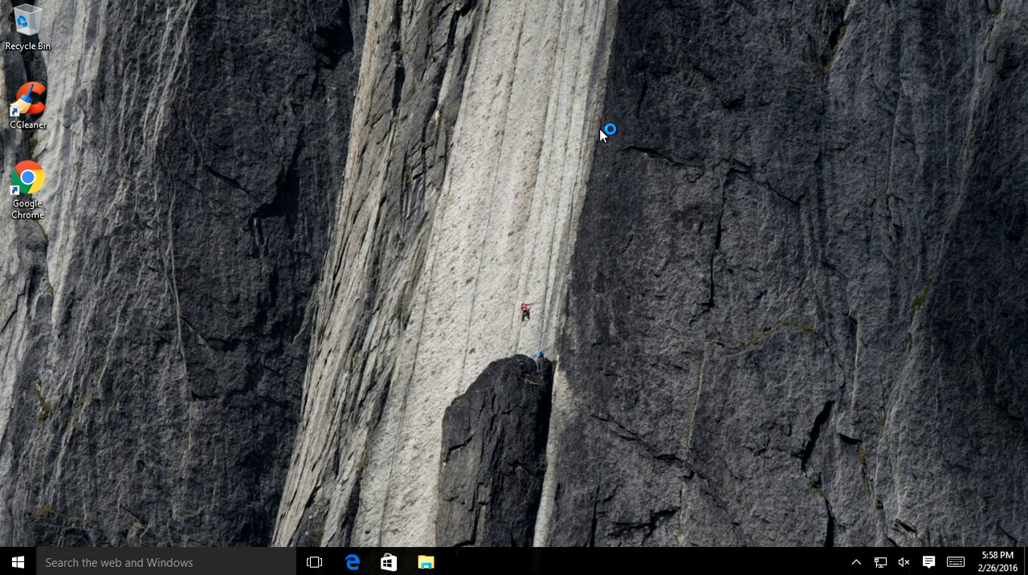
Step: Relaunch Chrome from the desktop shortcut to a clean New Tab page
double_click(27, 178)
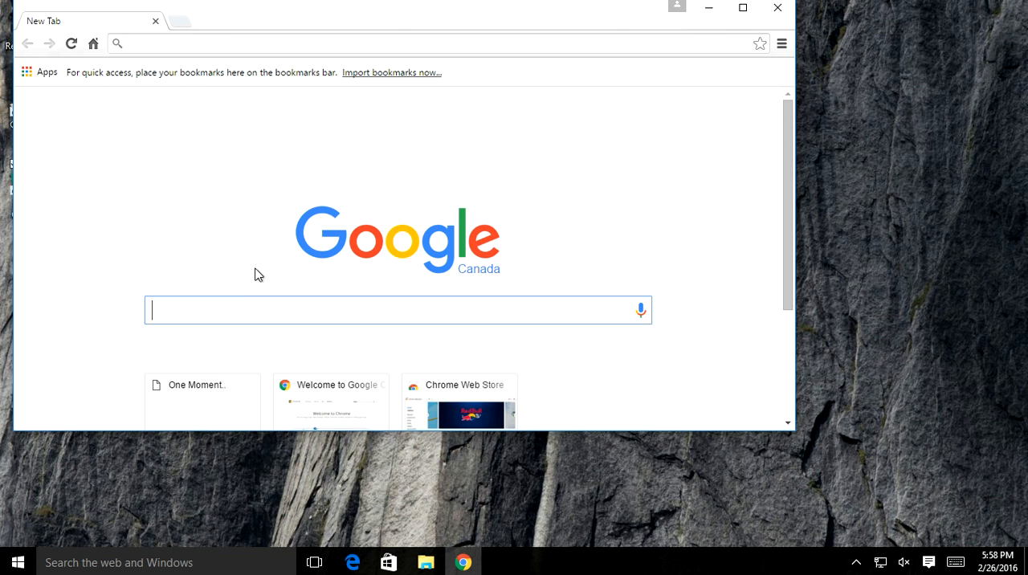
Step: Search Google for 'tech support scam popup' and view the Images results
type("tech s")
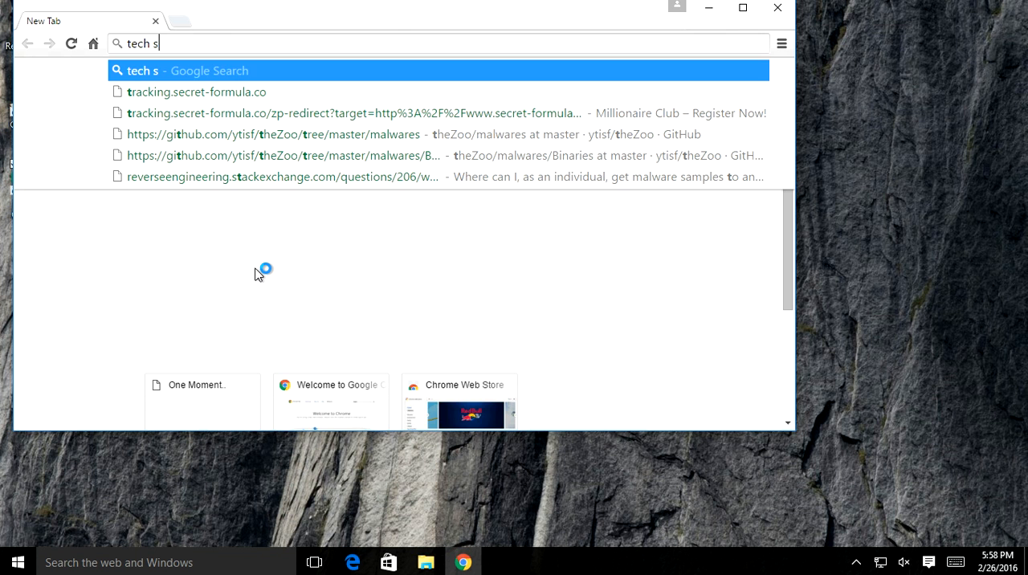
type("upport%20scam%20popup")
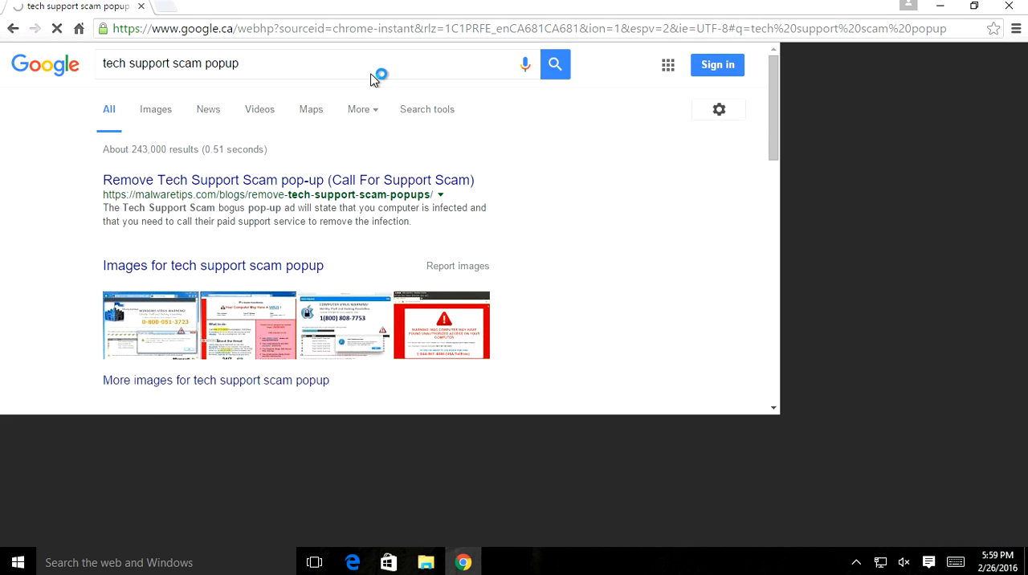
left_click(155, 109)
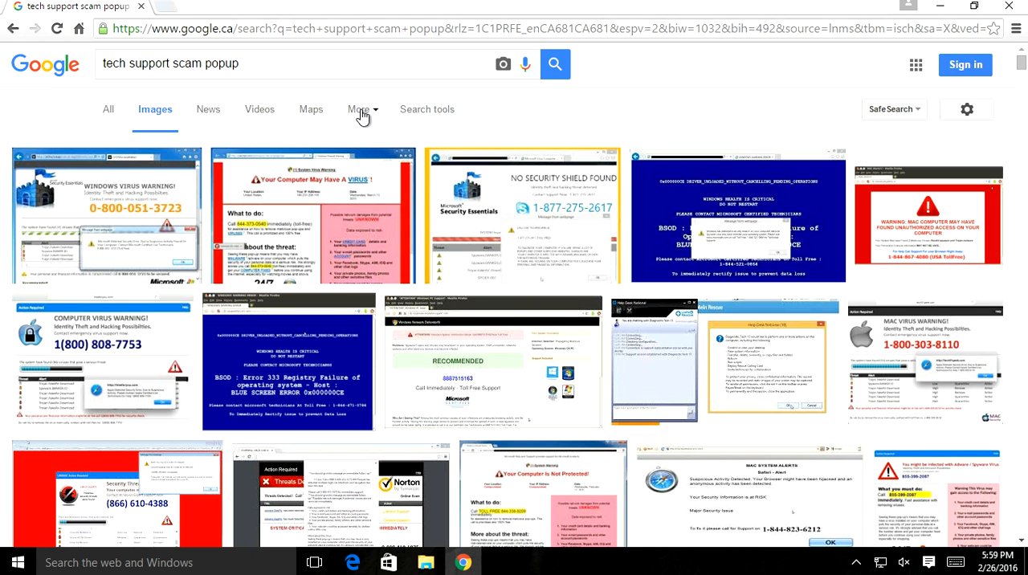
Step: Filter the image results to Past 24 hours through Search tools' Time menu
left_click(358, 110)
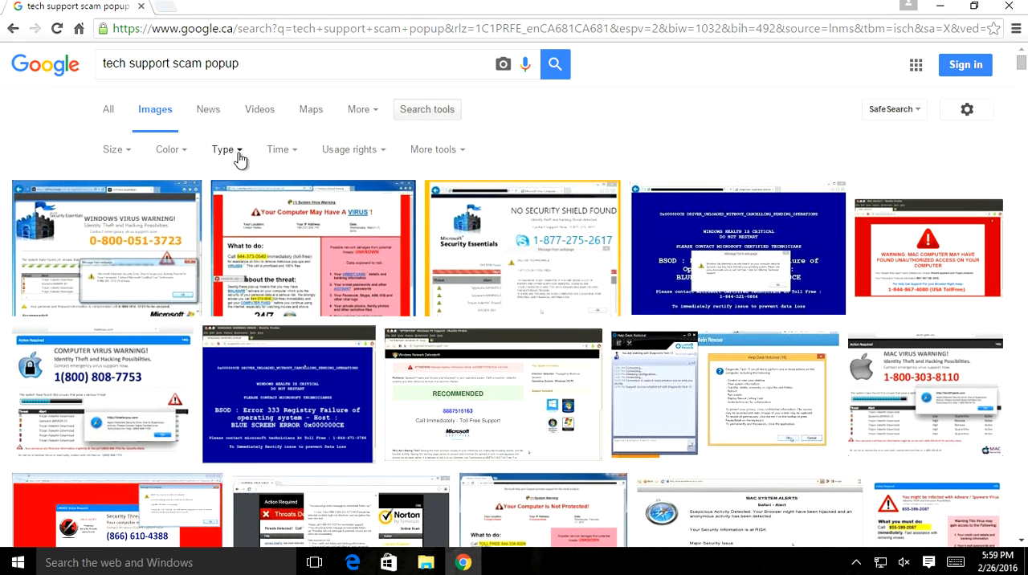
mouse_move(304, 155)
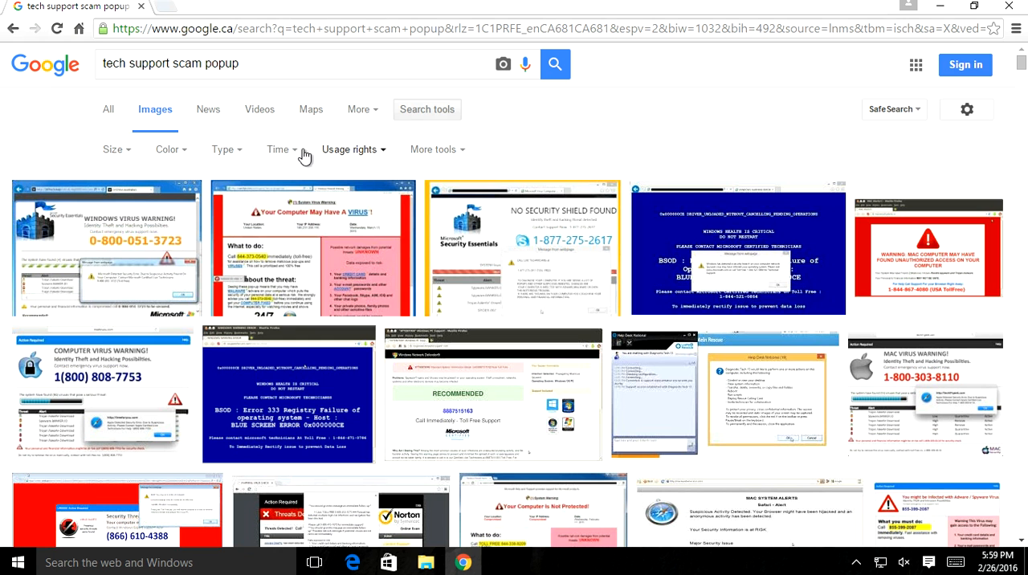
left_click(279, 150)
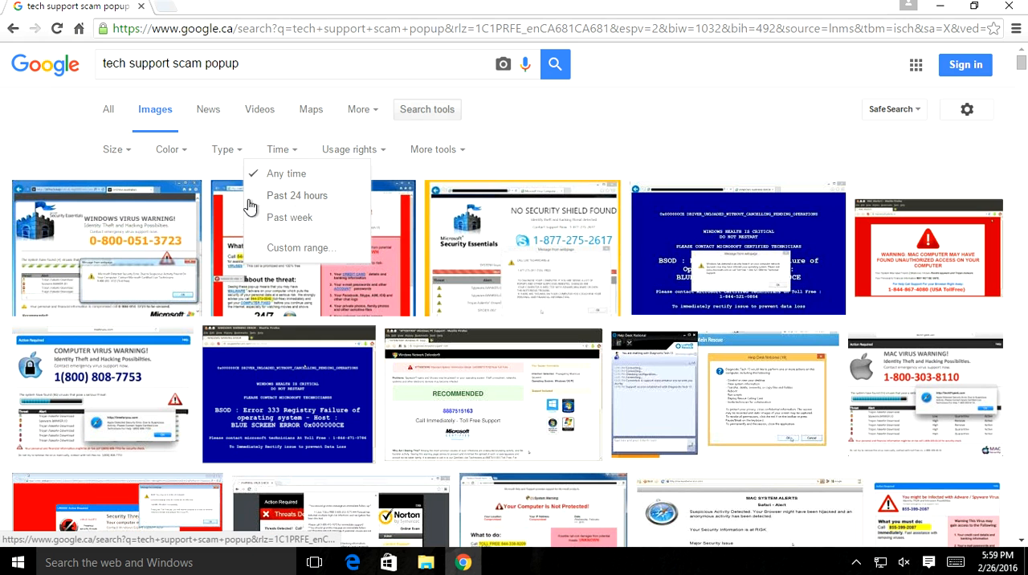
left_click(297, 195)
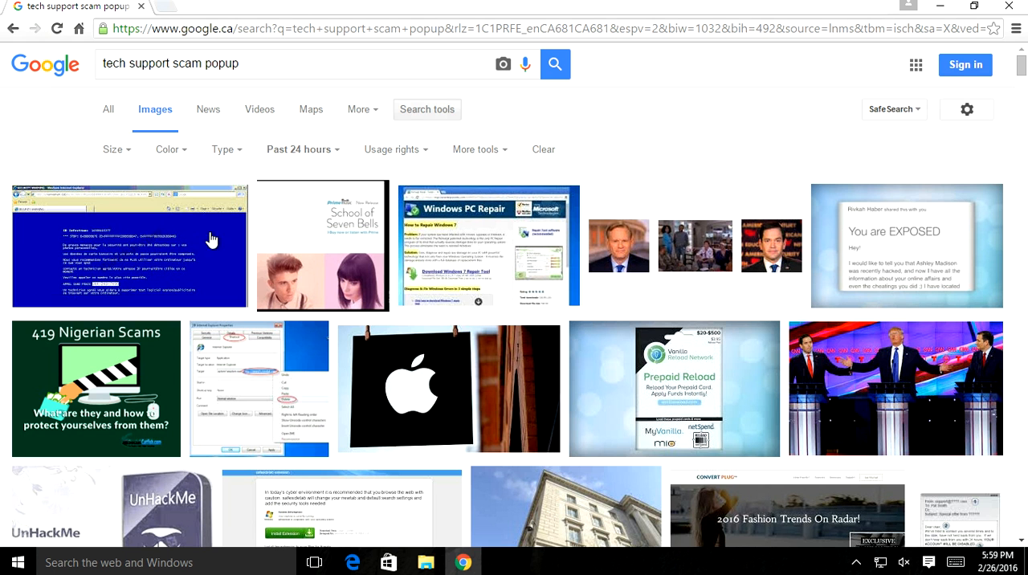
Step: Preview the blue-screen Security Warning thumbnail and open the full-size malekal.com image
left_click(129, 245)
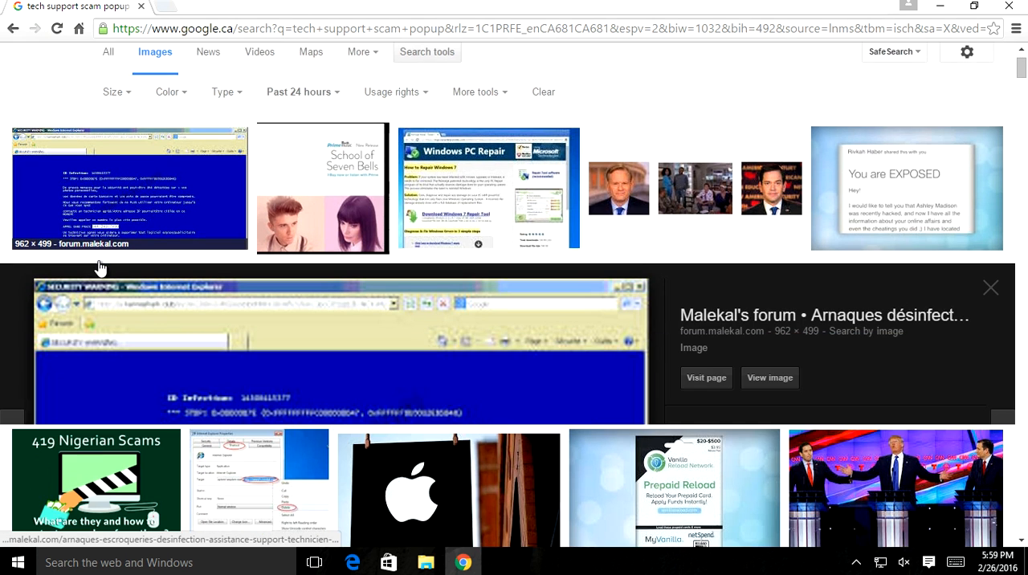
scroll("down", 3)
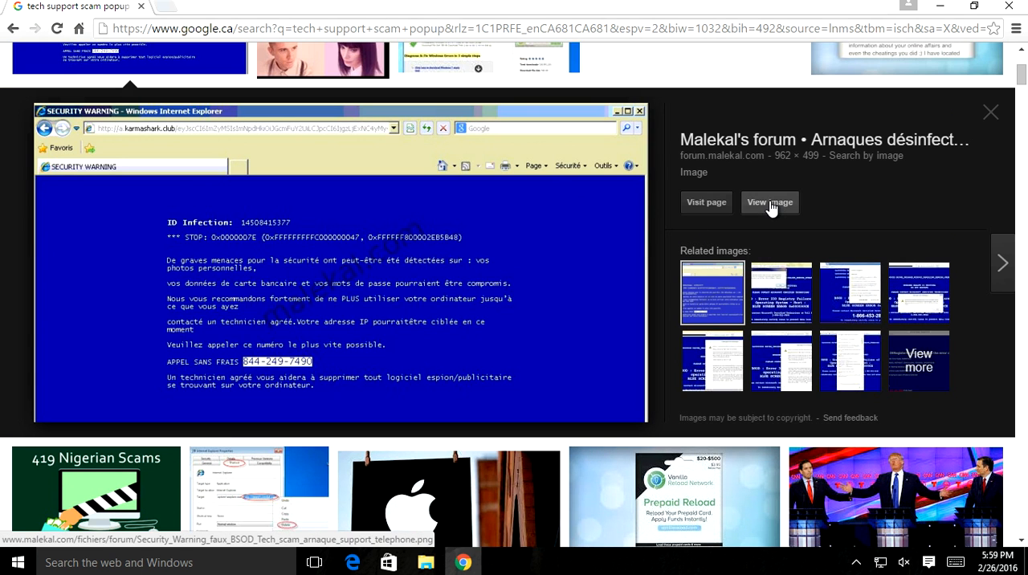
mouse_move(770, 201)
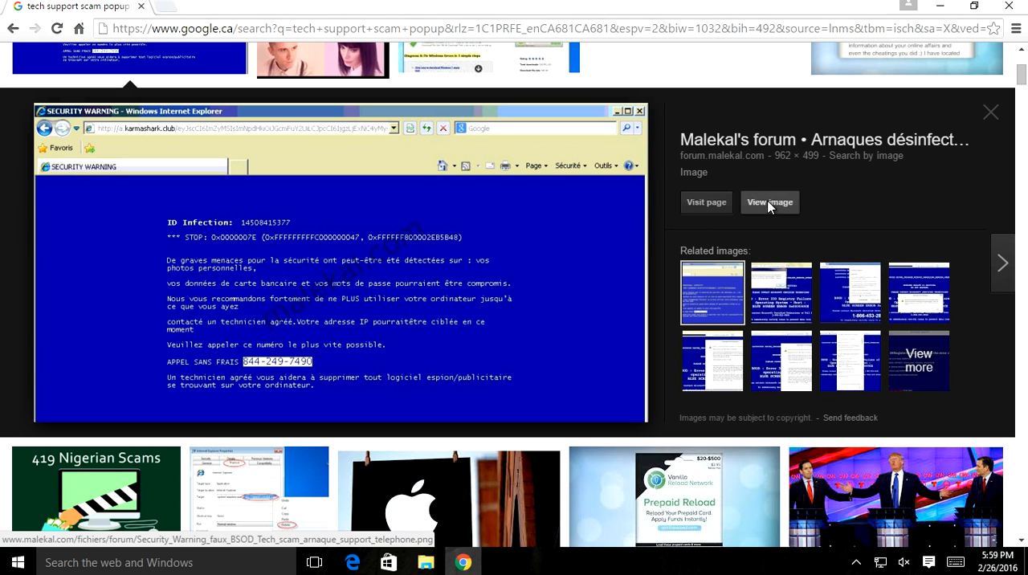
left_click(769, 202)
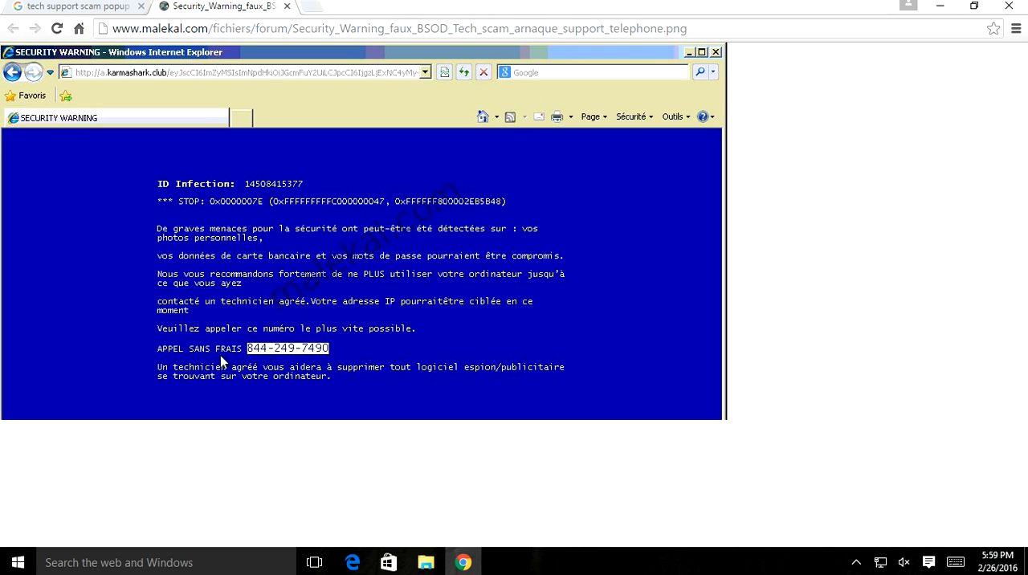
mouse_move(309, 352)
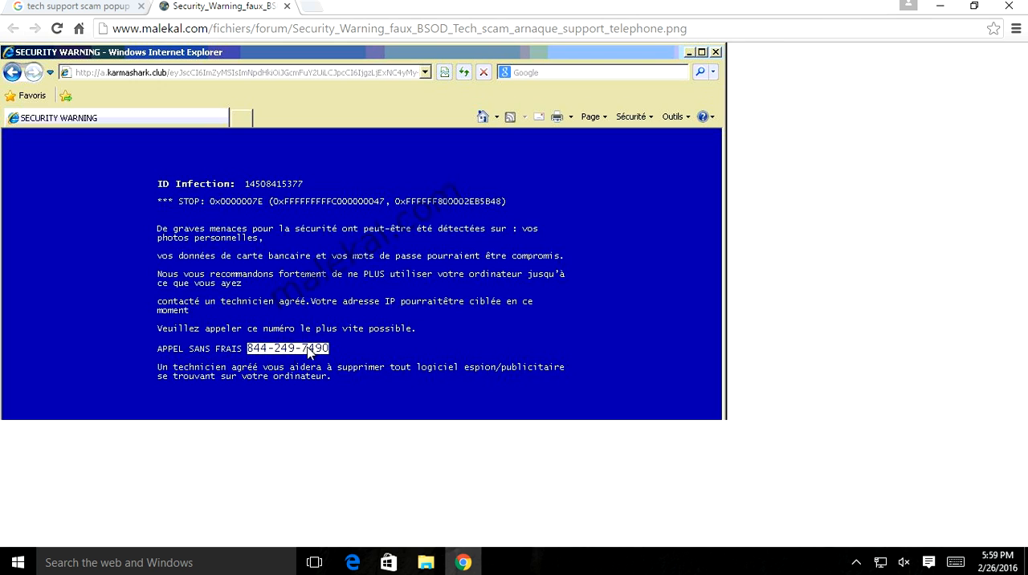
mouse_move(266, 362)
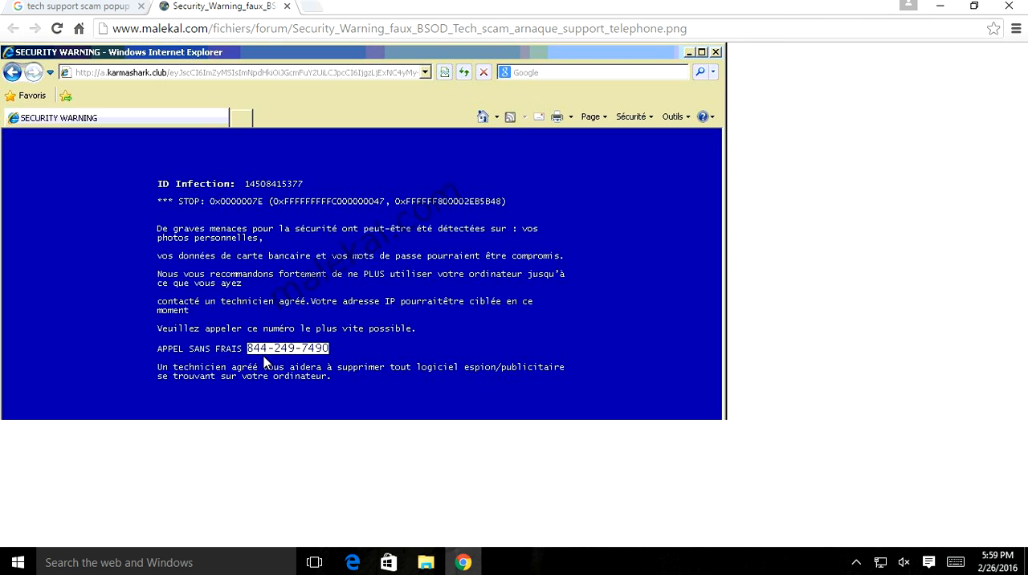
mouse_move(337, 360)
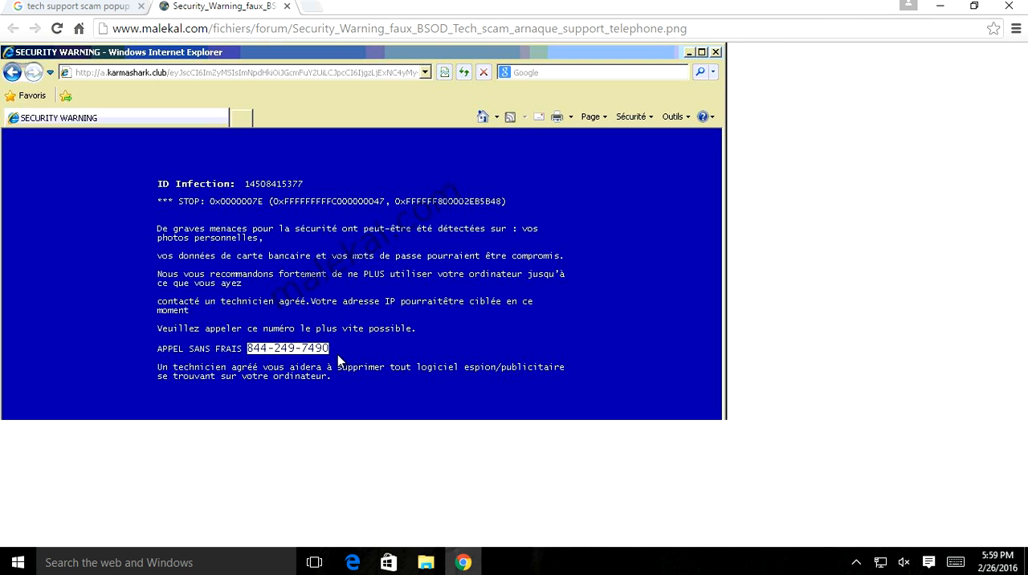
mouse_move(262, 356)
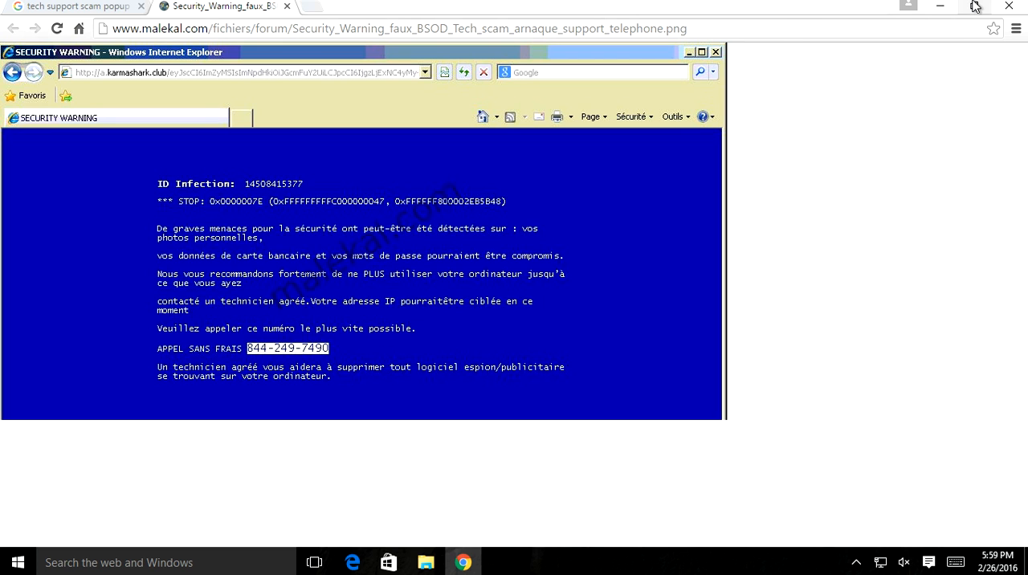
mouse_move(976, 6)
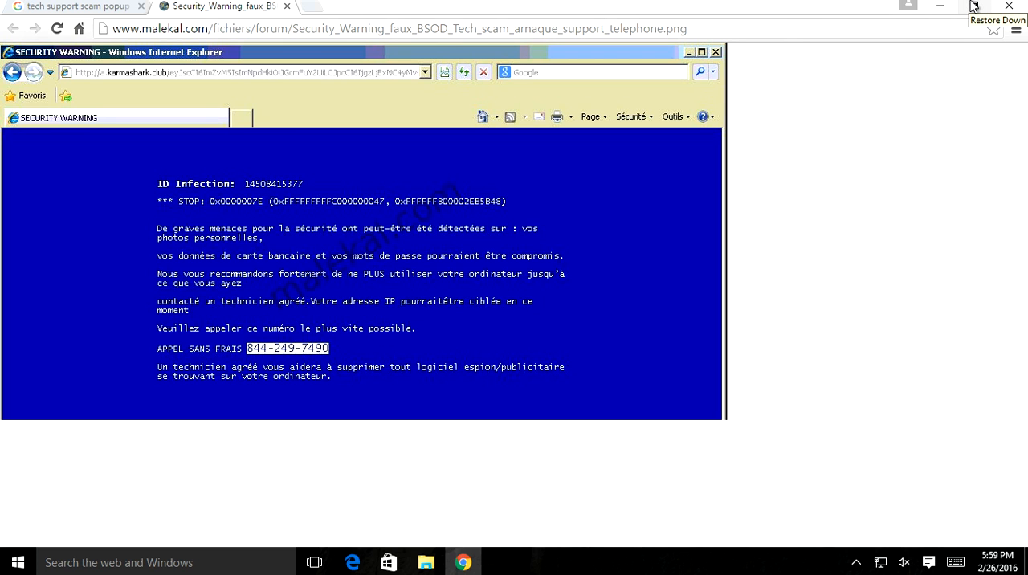